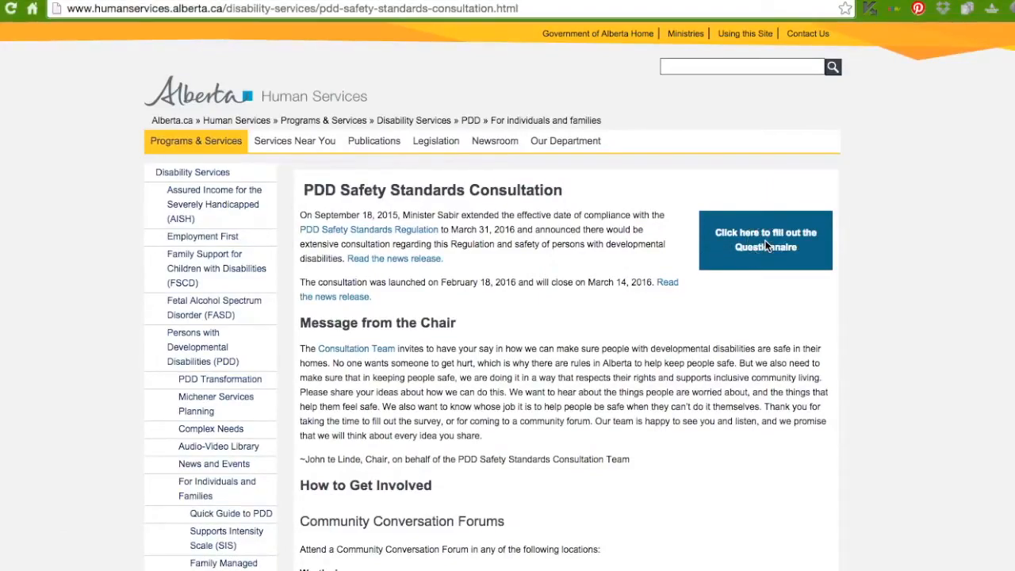
# Step: Launch the PDD Safety Standards questionnaire from the consultation page
pyautogui.click(764, 240)
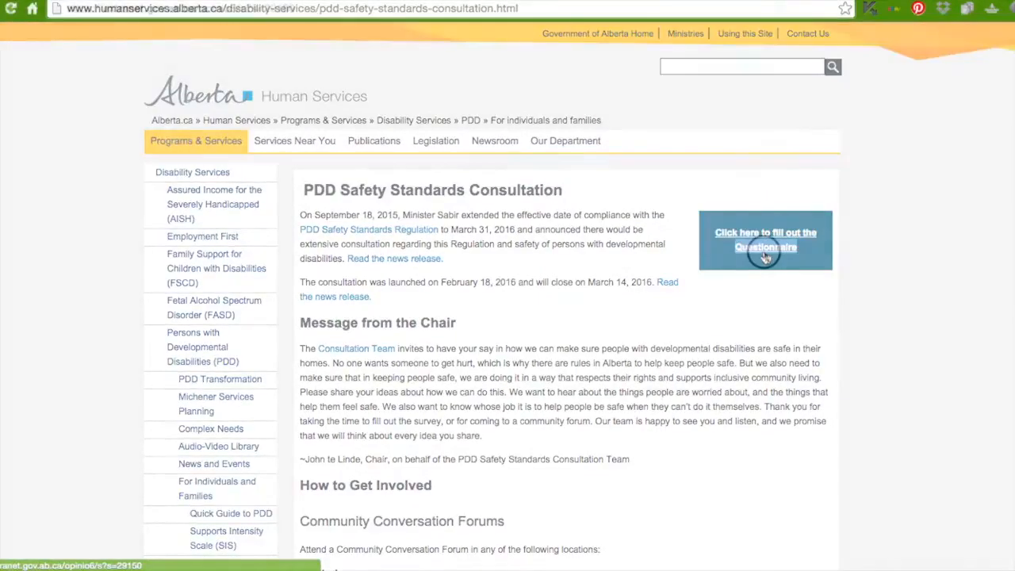
pyautogui.click(765, 240)
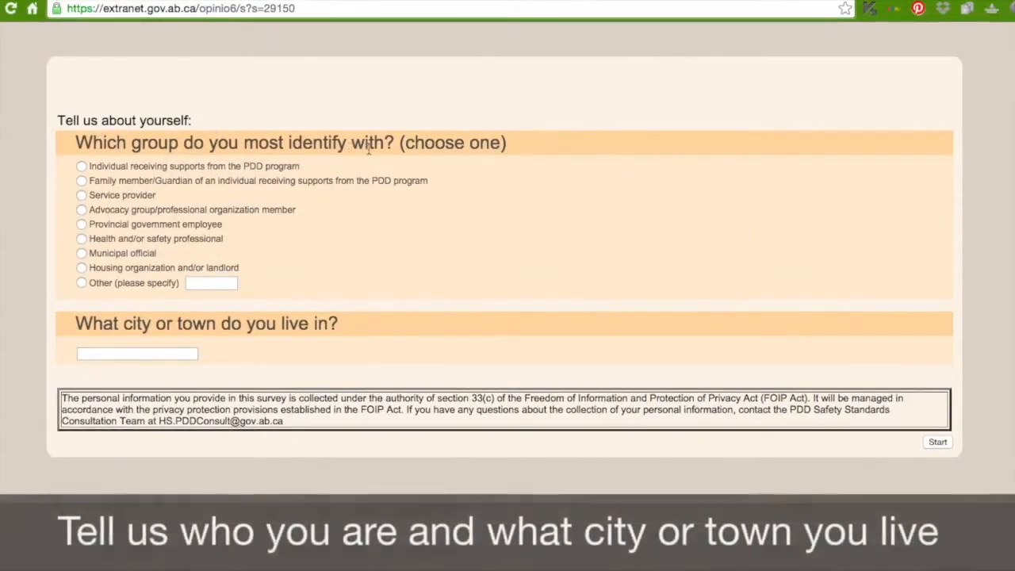
pyautogui.moveTo(516, 150)
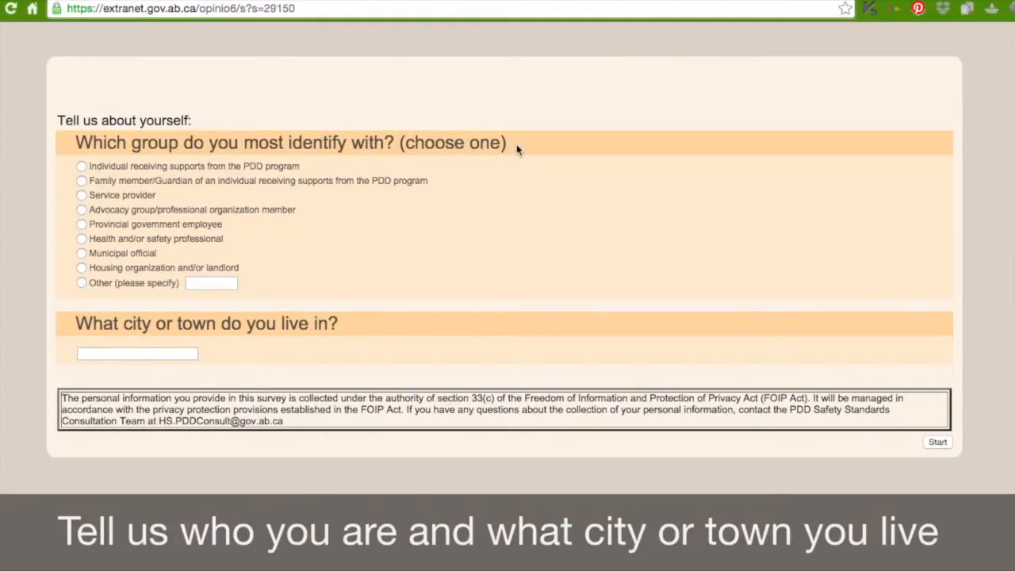
pyautogui.moveTo(84, 165)
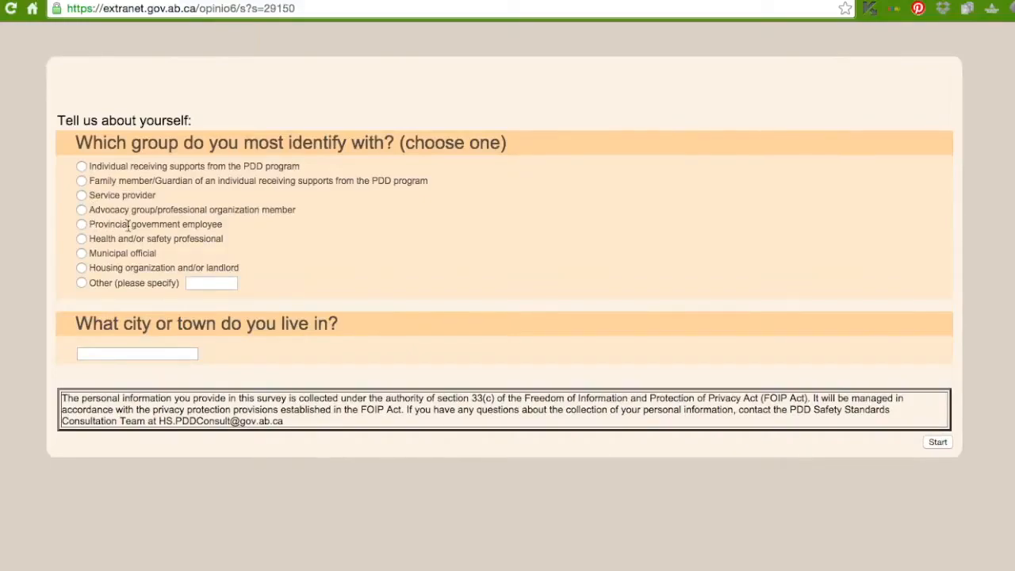
pyautogui.moveTo(103, 236)
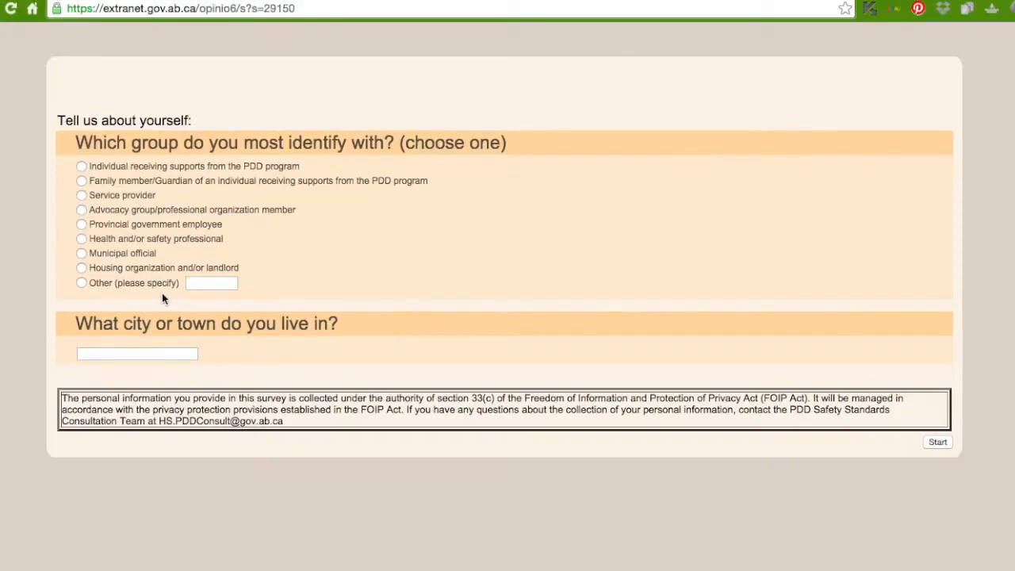
pyautogui.moveTo(90, 301)
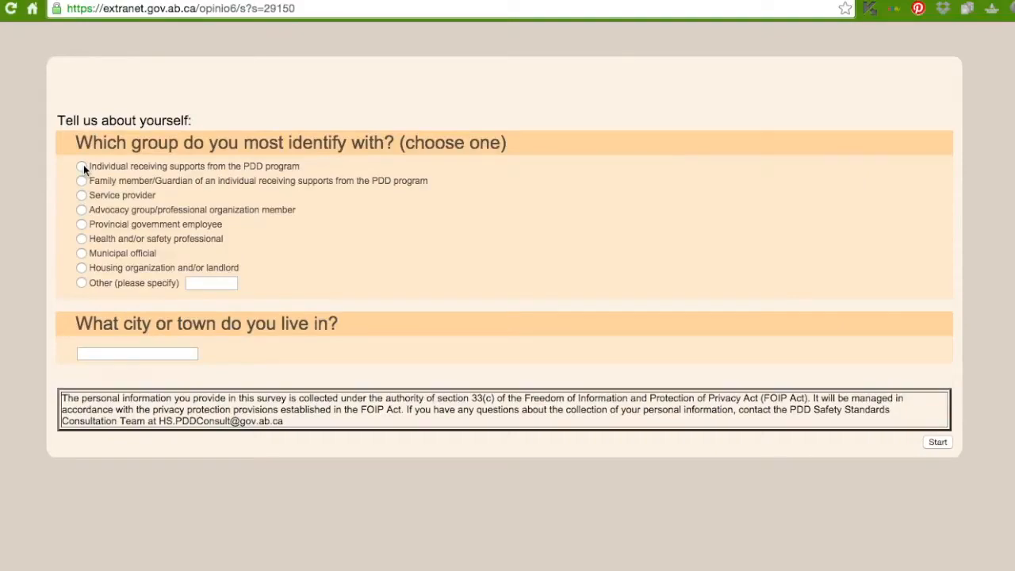
# Step: Identify as an individual receiving PDD supports, enter Banff as the city, and start
pyautogui.click(81, 167)
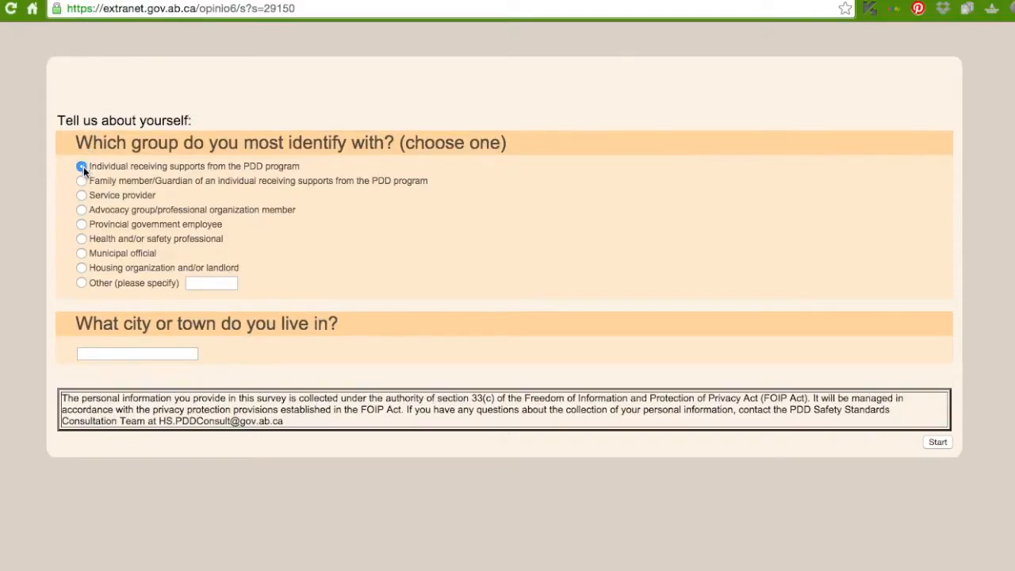
pyautogui.click(82, 165)
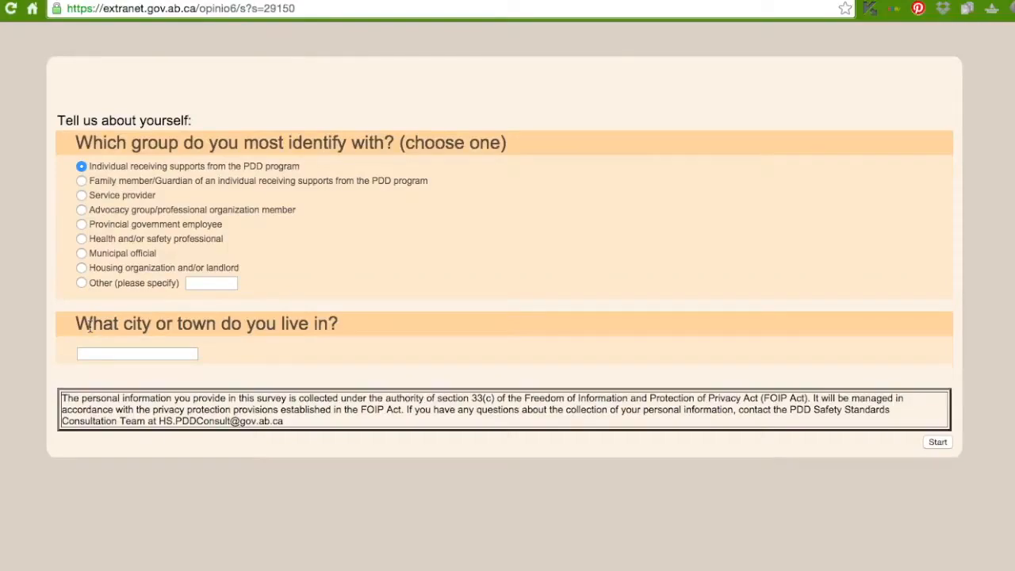
pyautogui.click(137, 353)
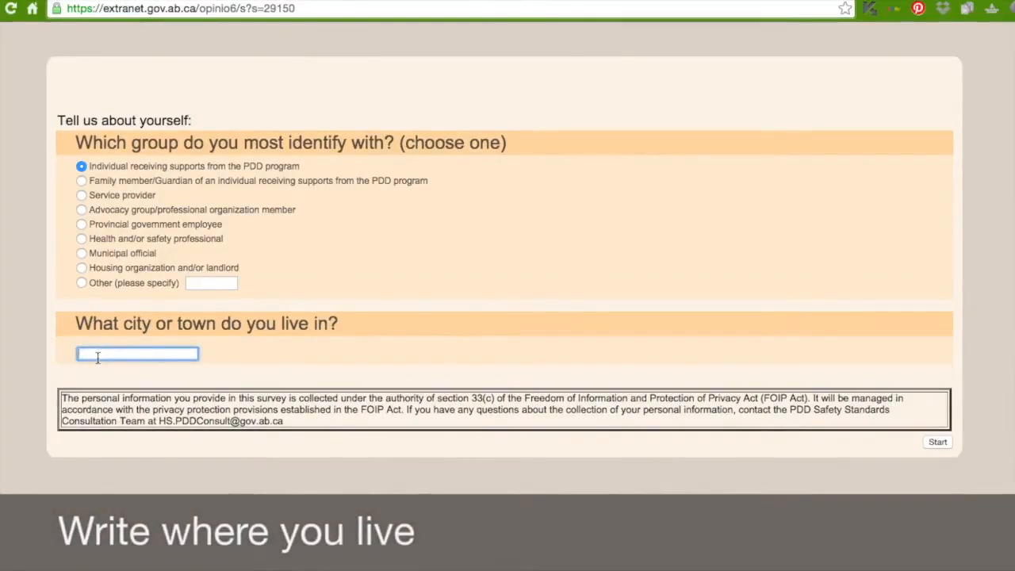
pyautogui.write('Banff')
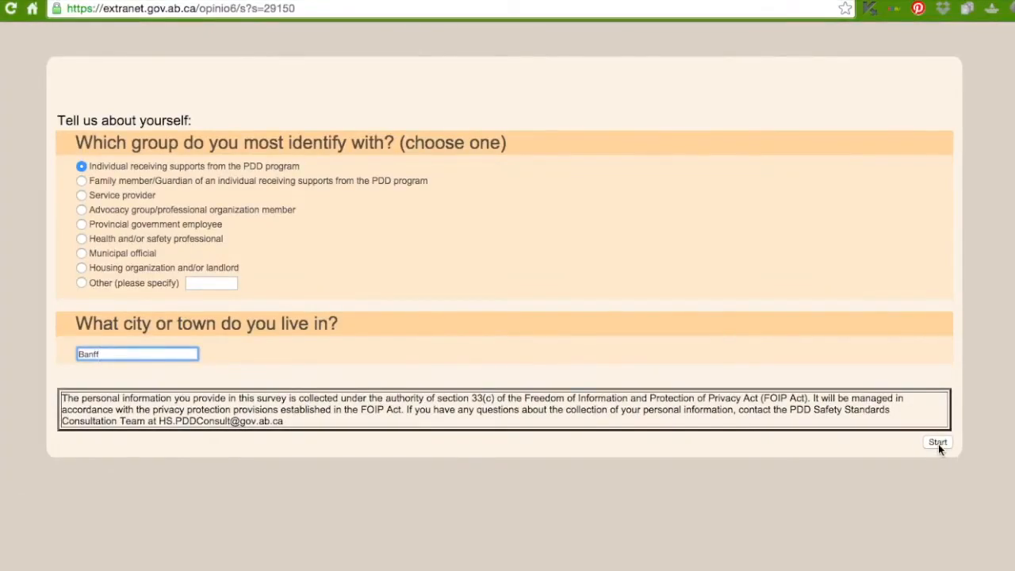
pyautogui.click(937, 441)
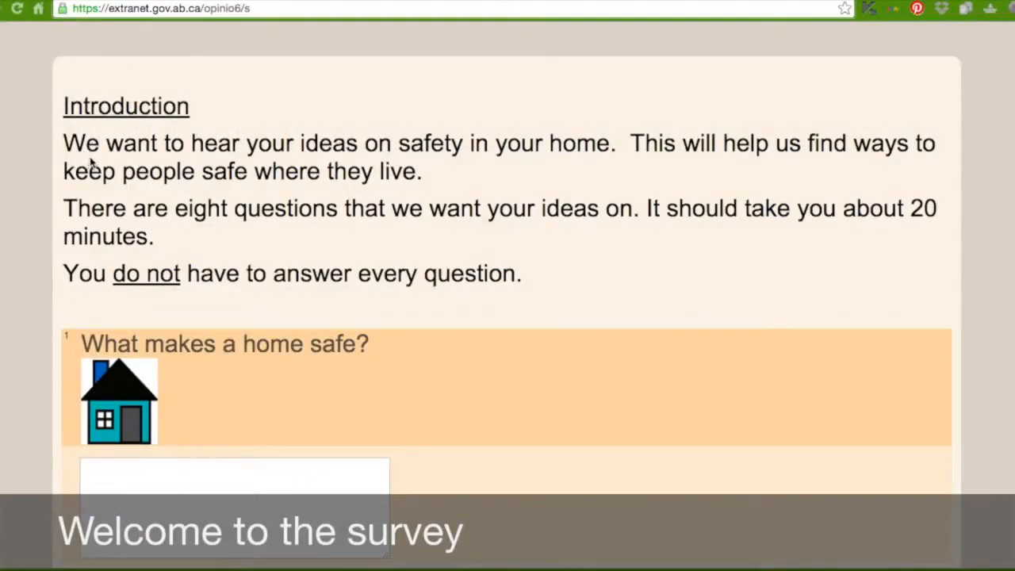
pyautogui.moveTo(492, 167)
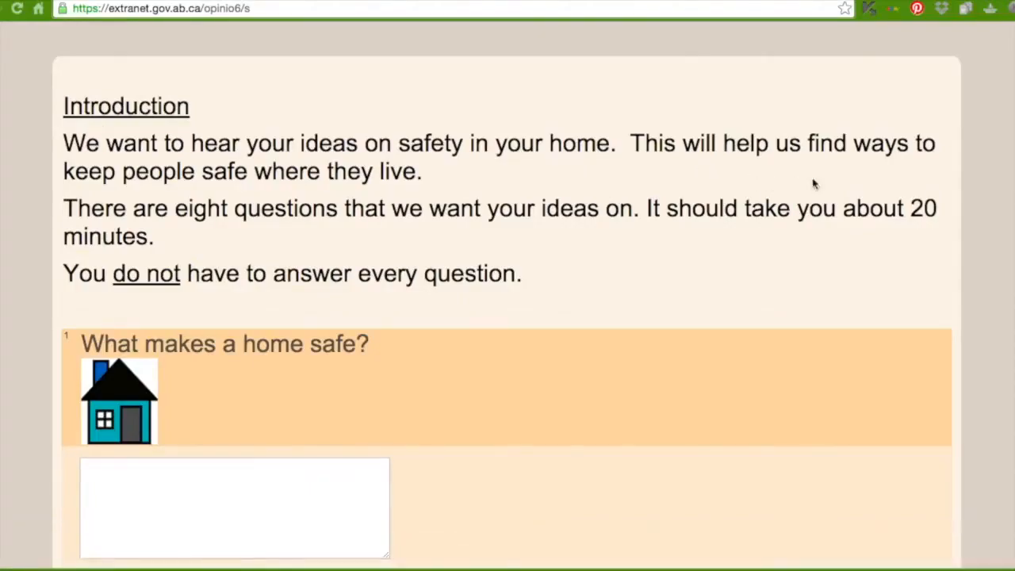
pyautogui.moveTo(275, 224)
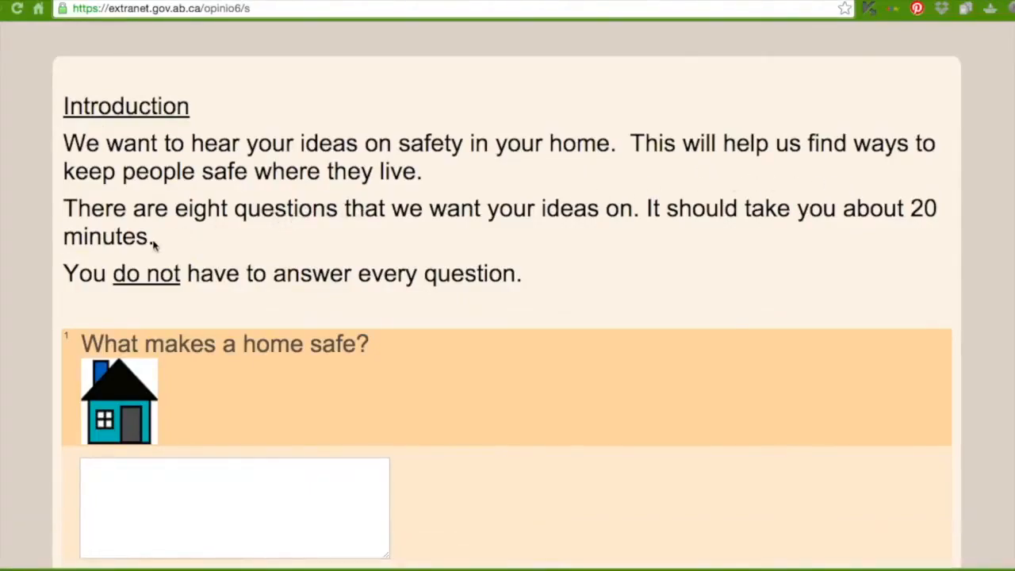
pyautogui.moveTo(380, 238)
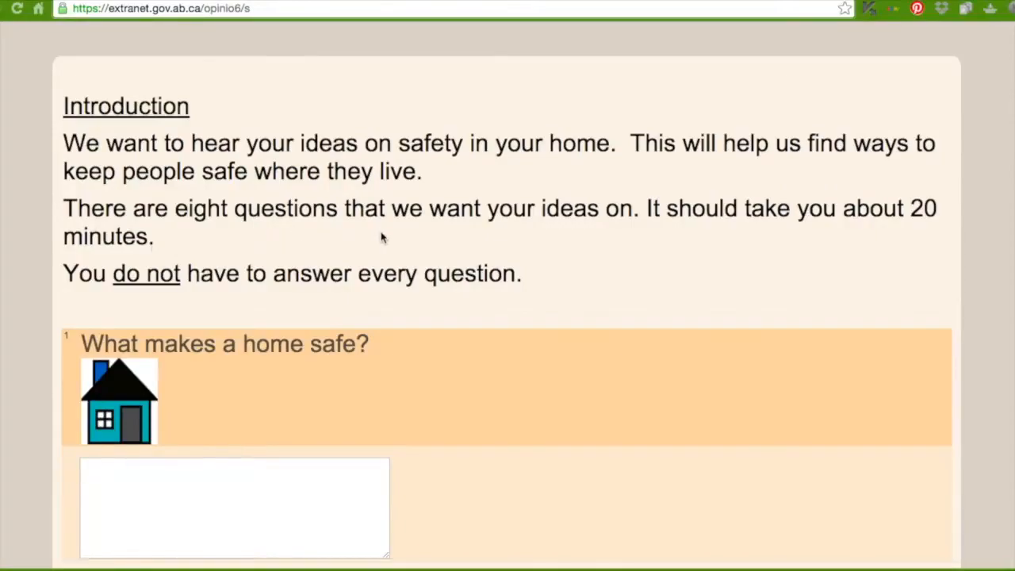
pyautogui.moveTo(680, 260)
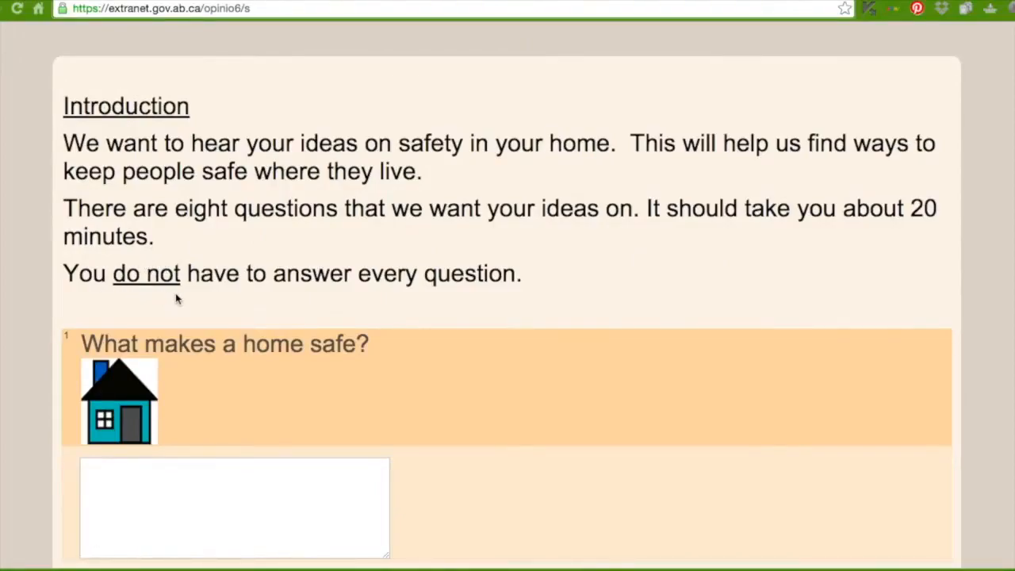
pyautogui.moveTo(182, 299)
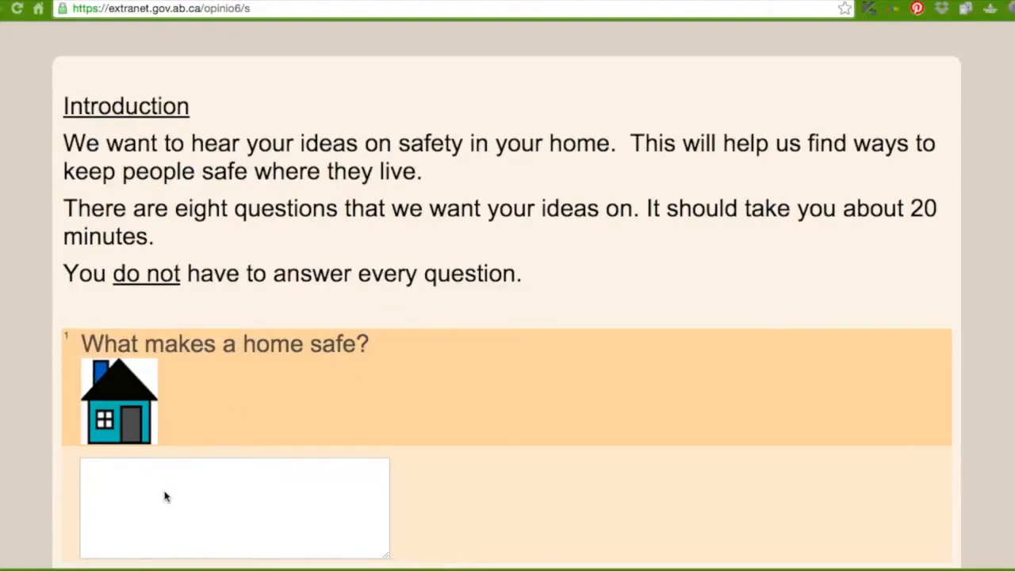
pyautogui.scroll(-3)
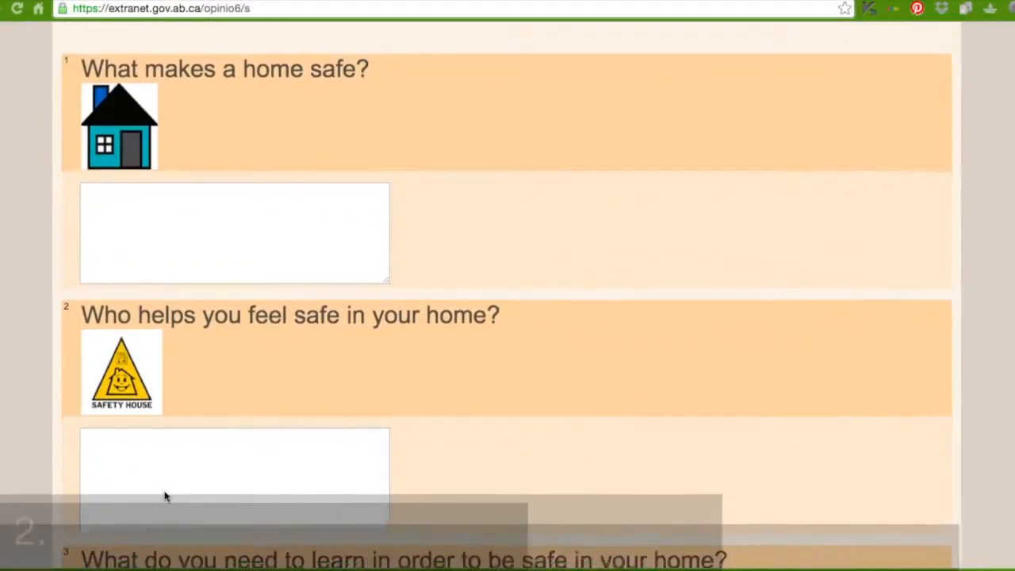
pyautogui.scroll(-3)
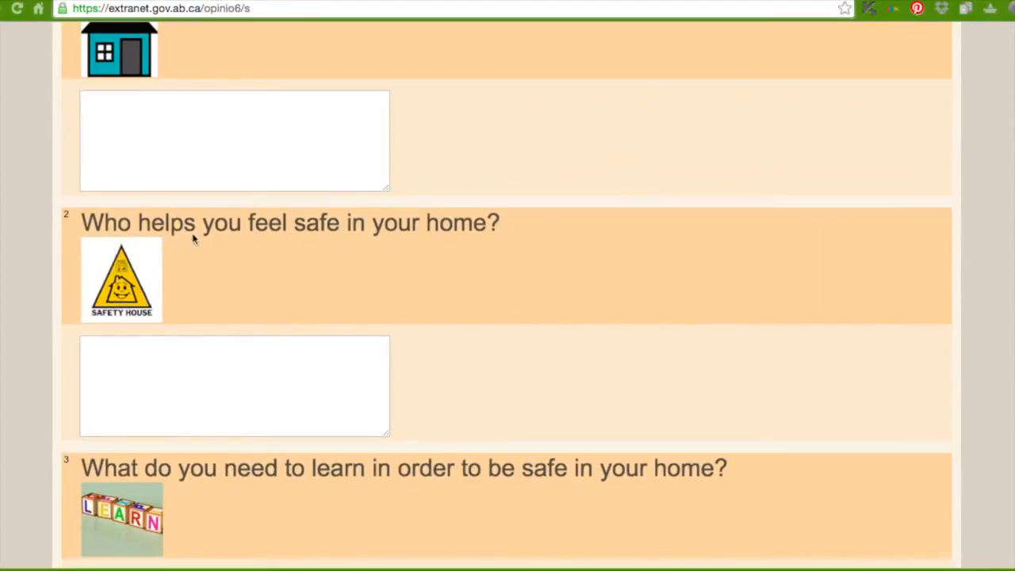
pyautogui.moveTo(399, 258)
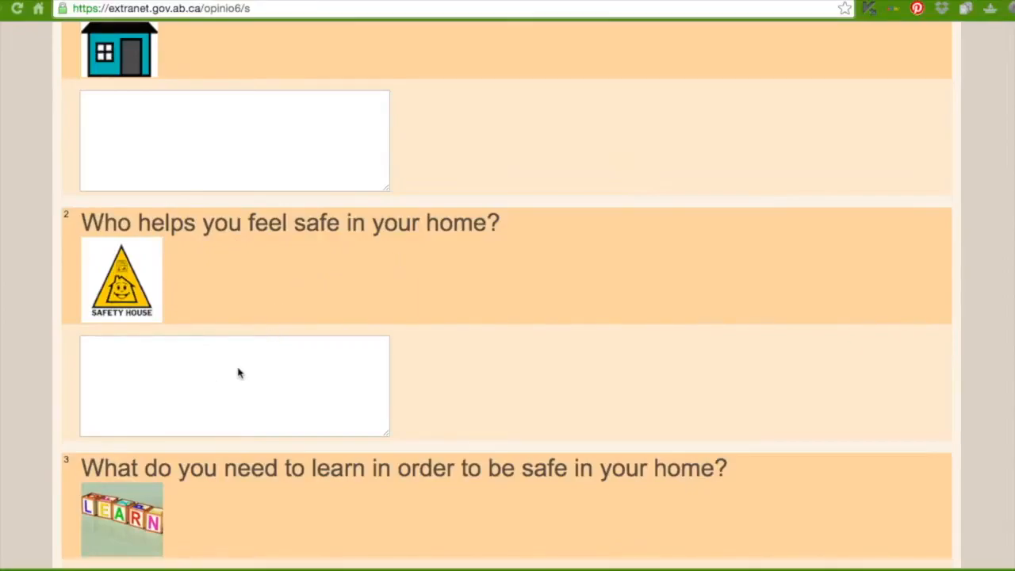
pyautogui.moveTo(214, 368)
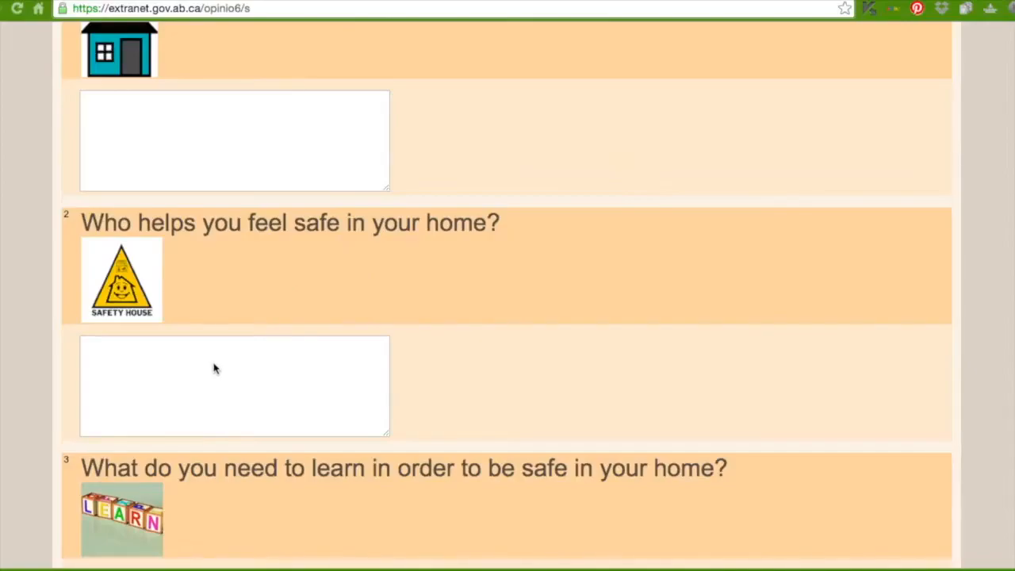
pyautogui.scroll(-3)
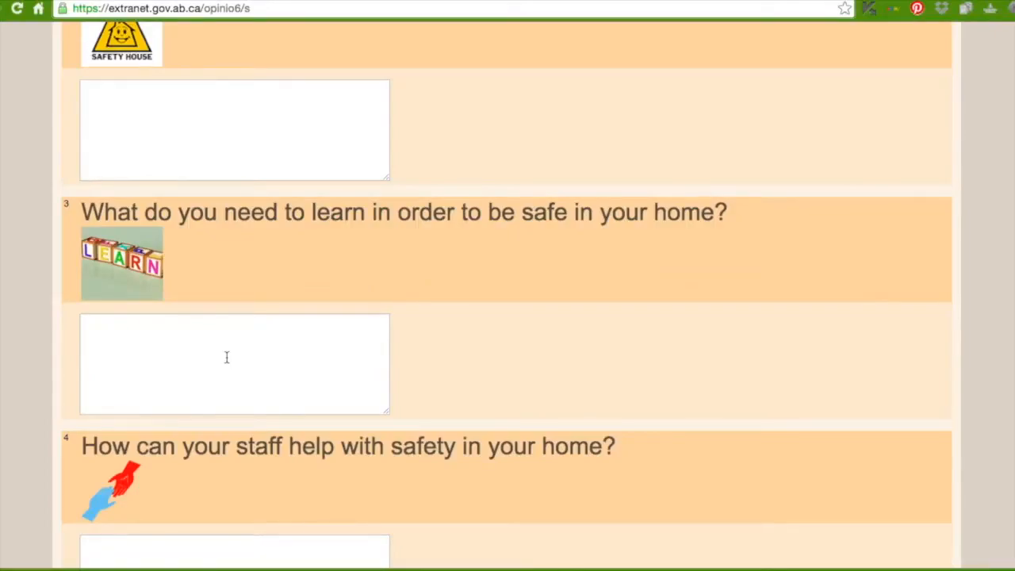
pyautogui.moveTo(227, 354)
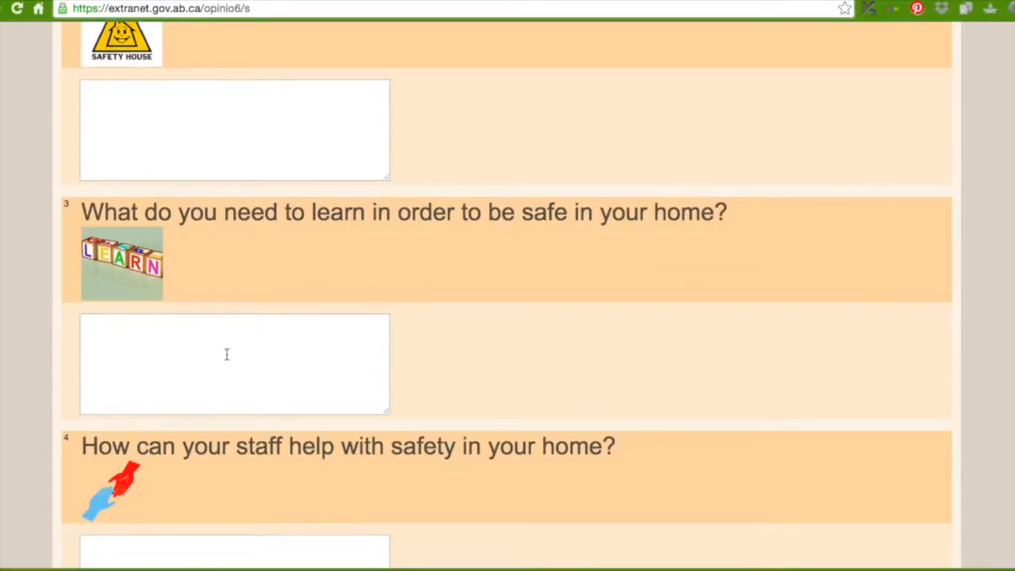
pyautogui.moveTo(229, 373)
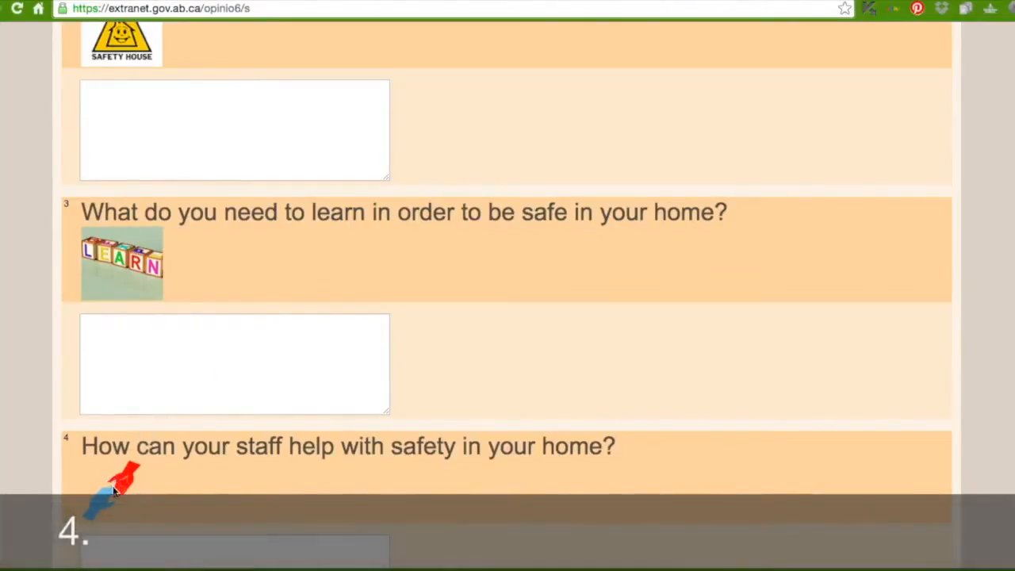
pyautogui.scroll(-3)
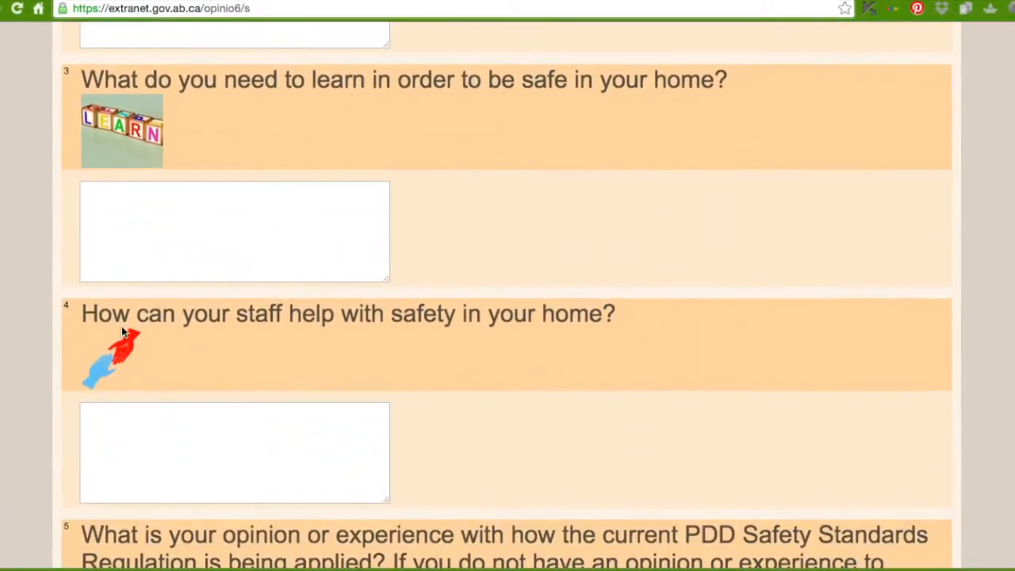
pyautogui.moveTo(267, 339)
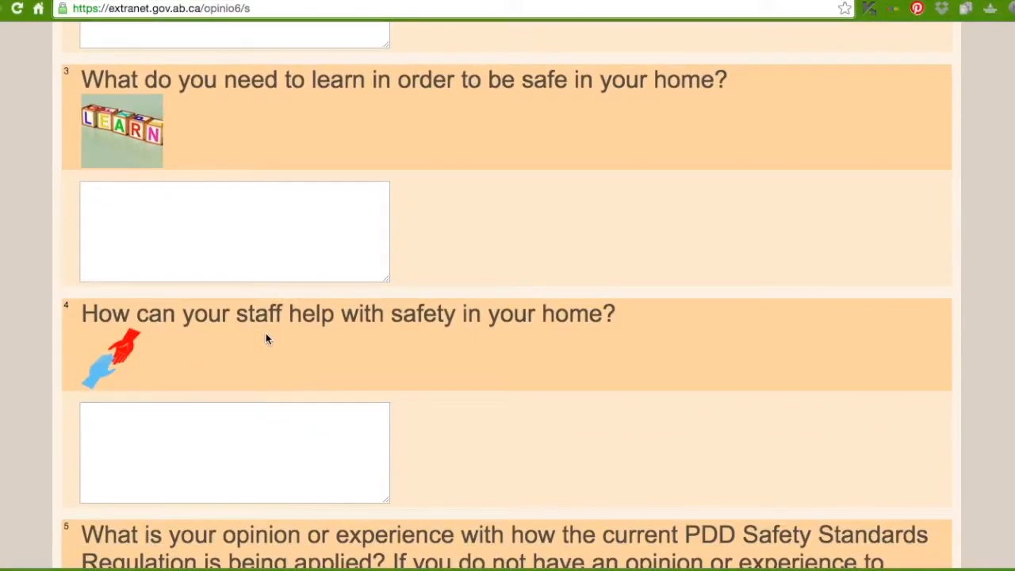
pyautogui.moveTo(250, 400)
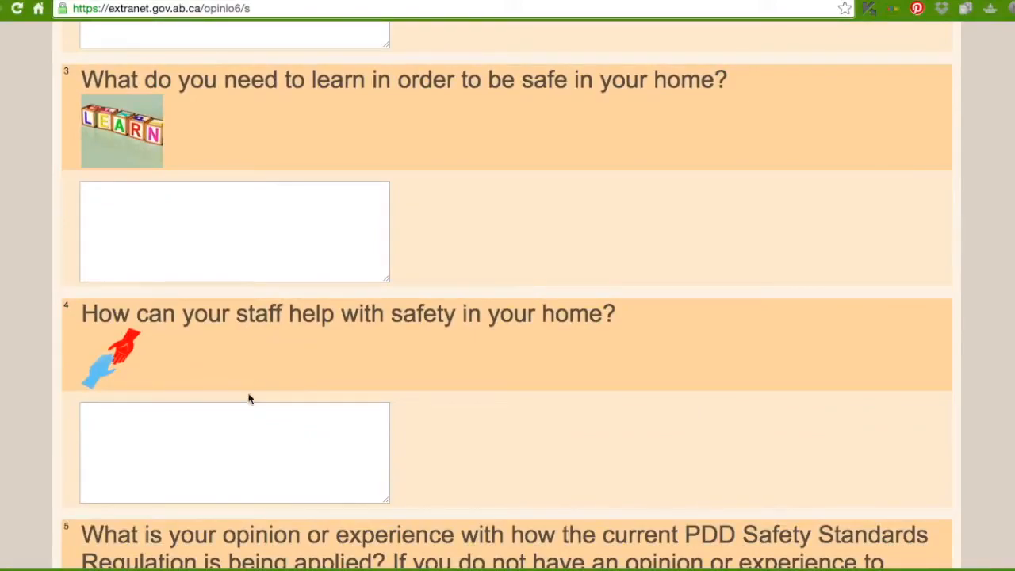
pyautogui.click(216, 453)
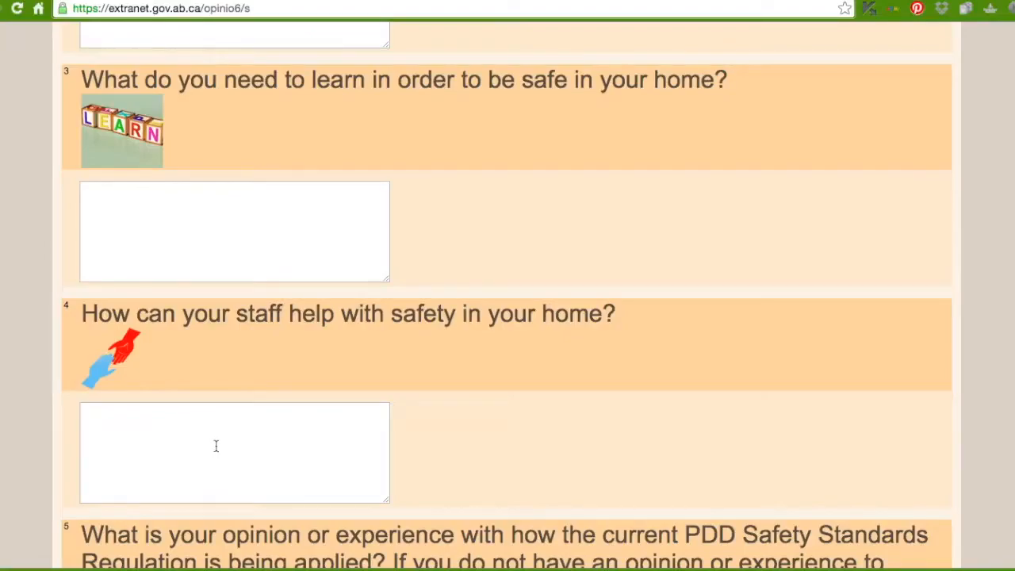
pyautogui.moveTo(229, 445)
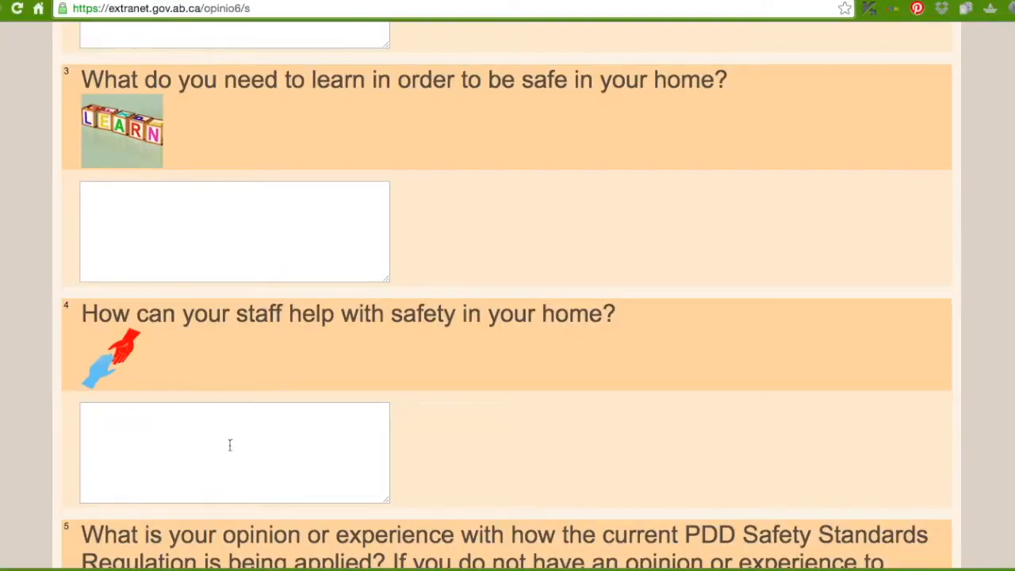
pyautogui.scroll(-3)
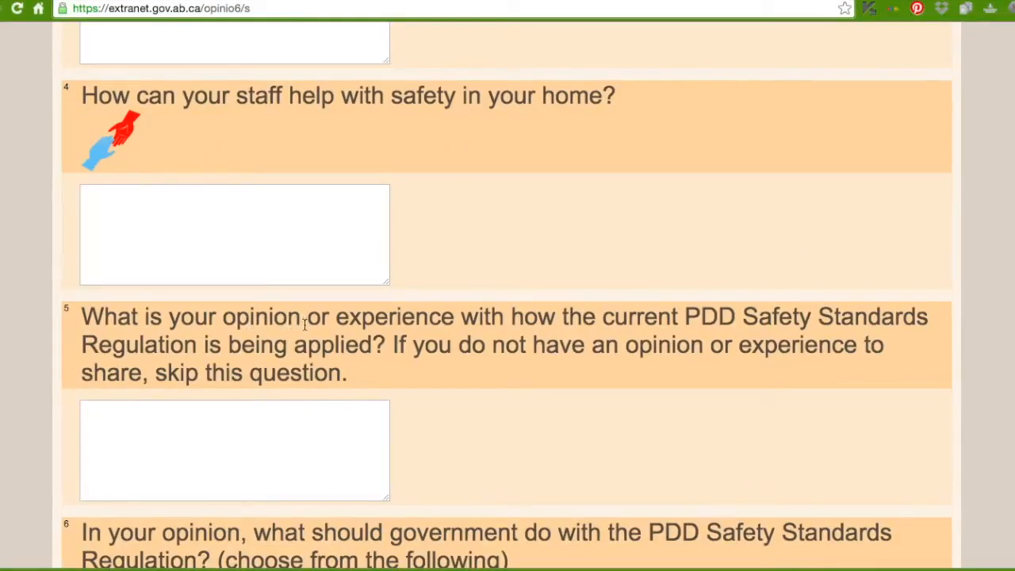
pyautogui.moveTo(315, 360)
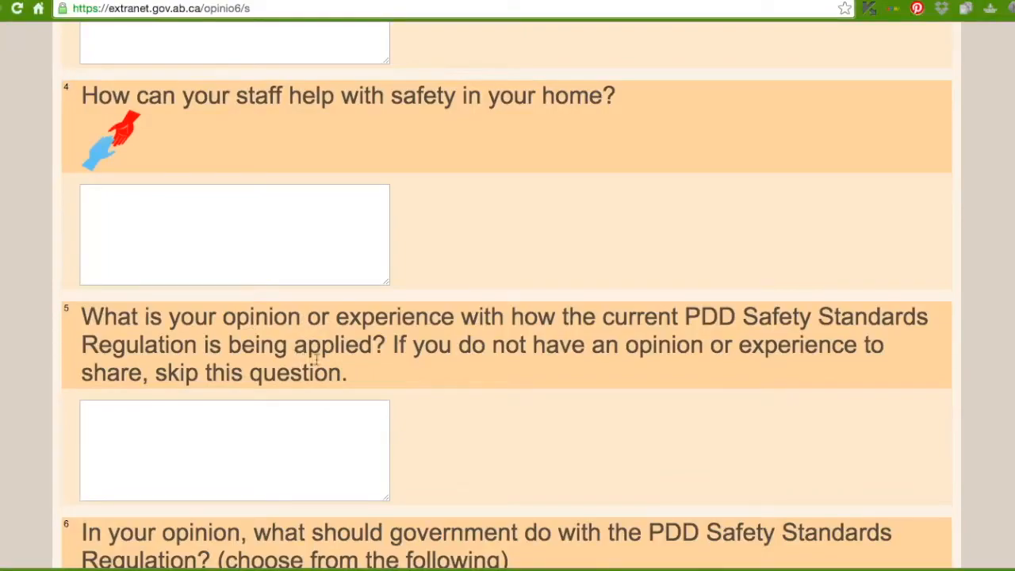
pyautogui.moveTo(404, 362)
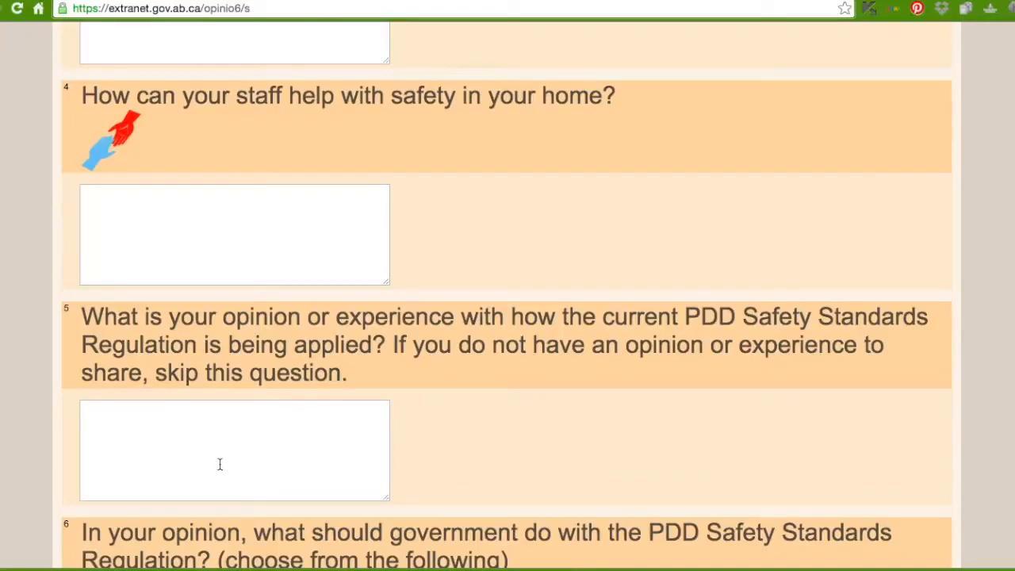
pyautogui.moveTo(239, 443)
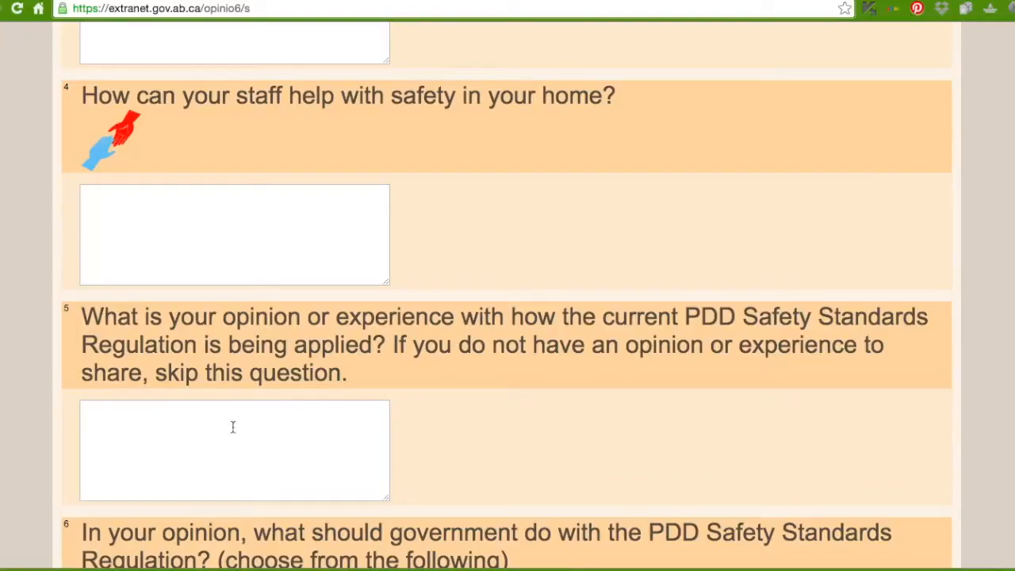
pyautogui.moveTo(252, 416)
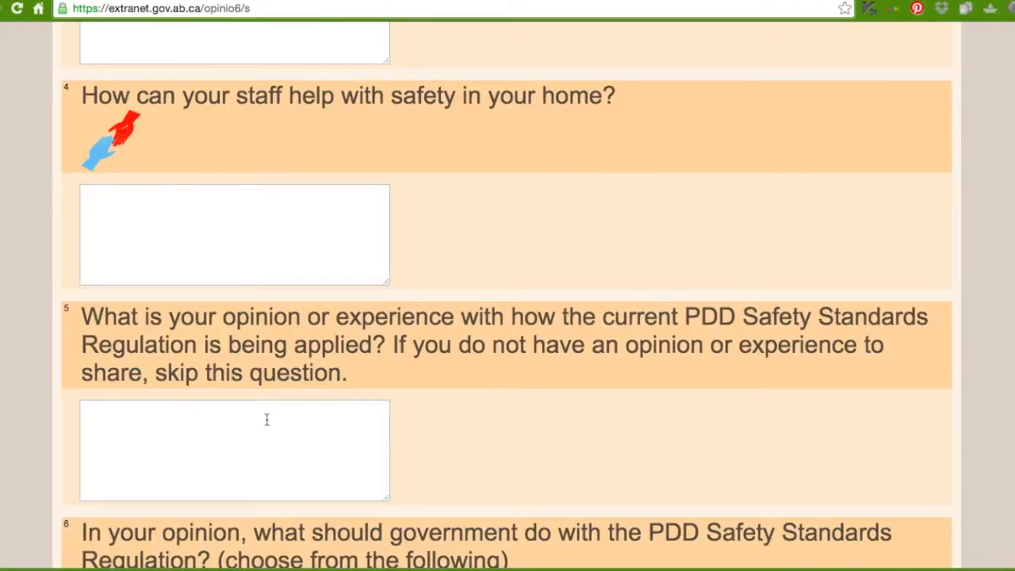
pyautogui.moveTo(297, 423)
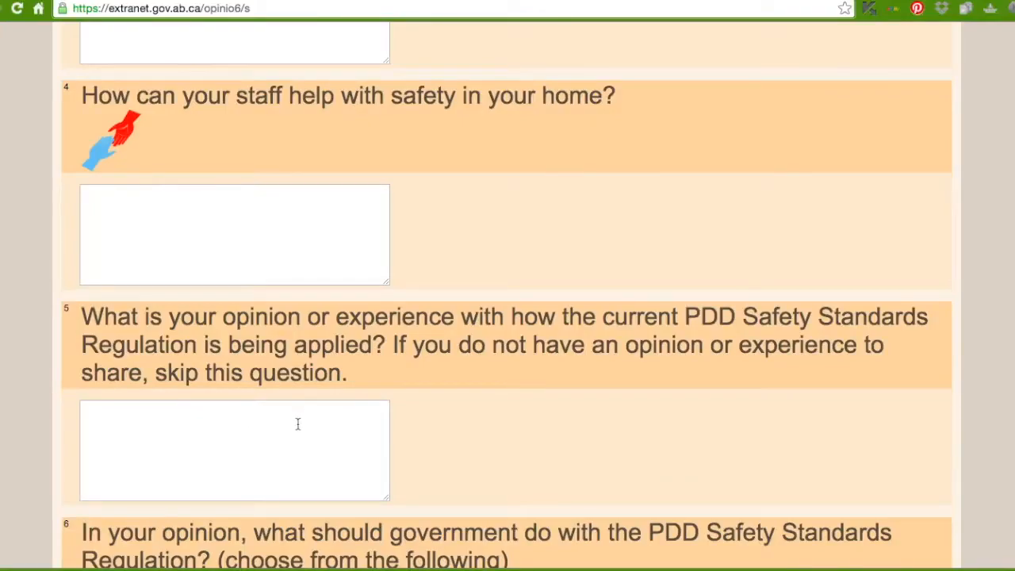
pyautogui.scroll(-3)
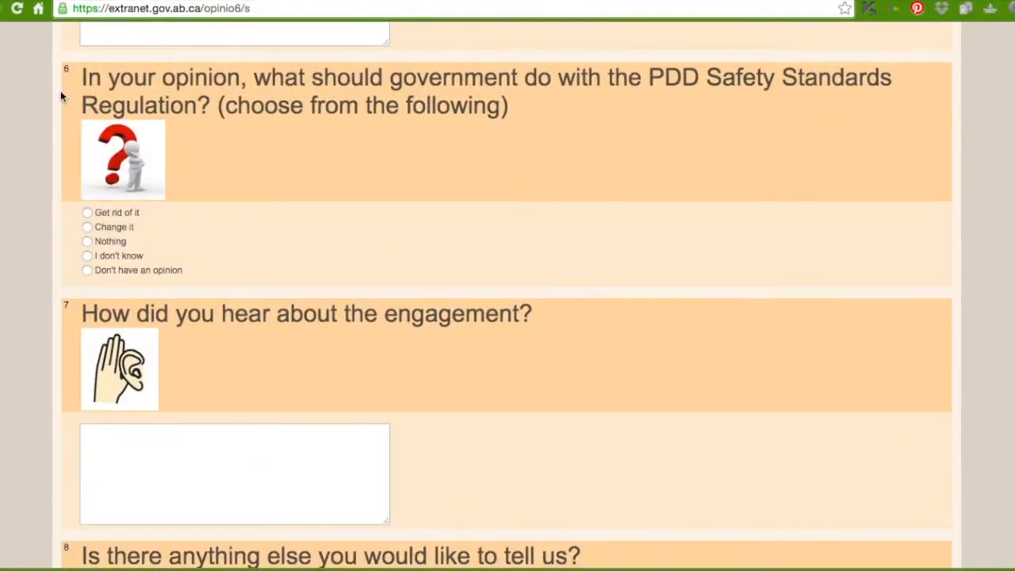
pyautogui.moveTo(111, 210)
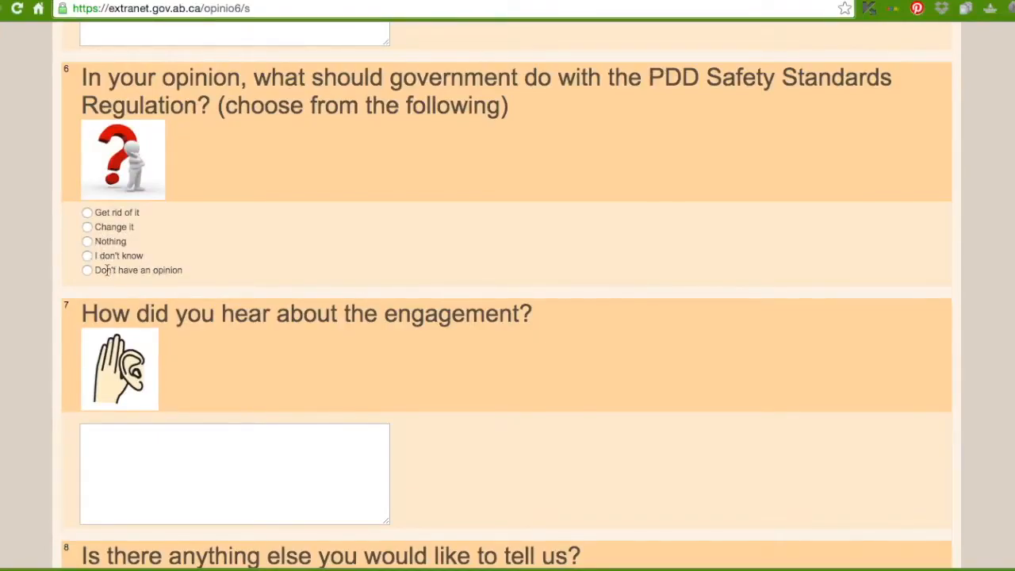
pyautogui.moveTo(130, 288)
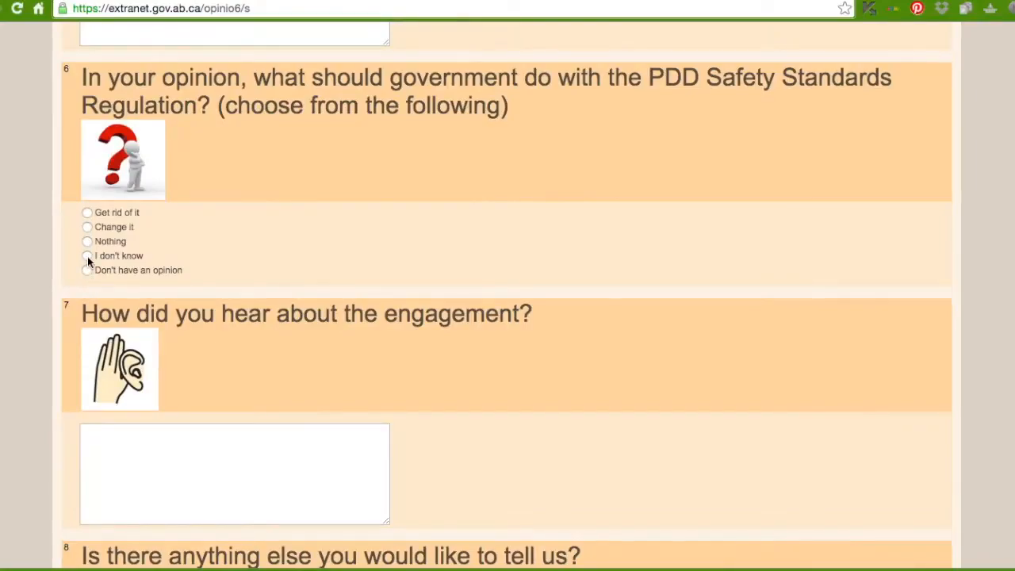
# Step: Scroll past questions 7 and 8 and finish the survey
pyautogui.scroll(-3)
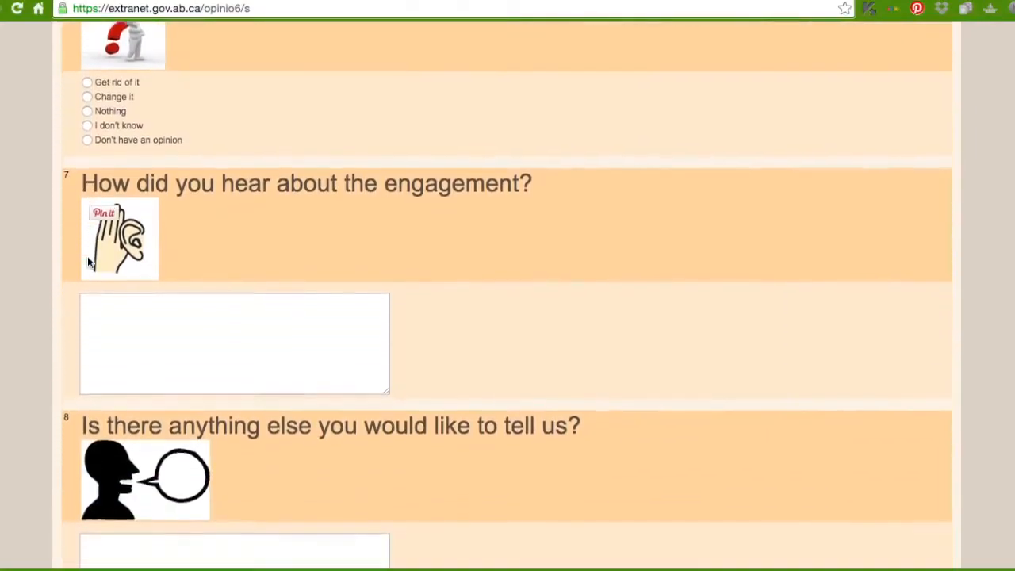
pyautogui.scroll(-3)
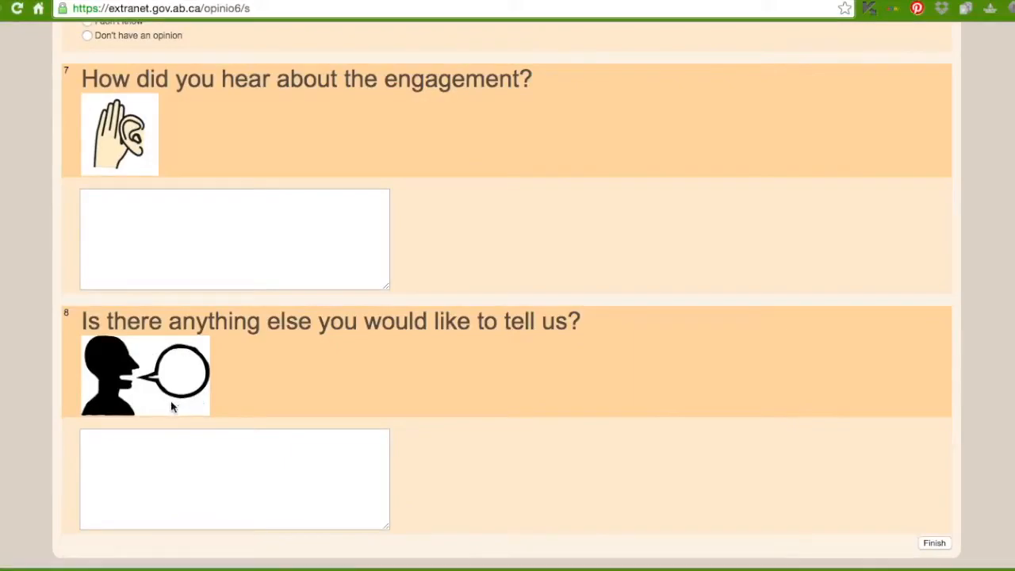
pyautogui.moveTo(155, 363)
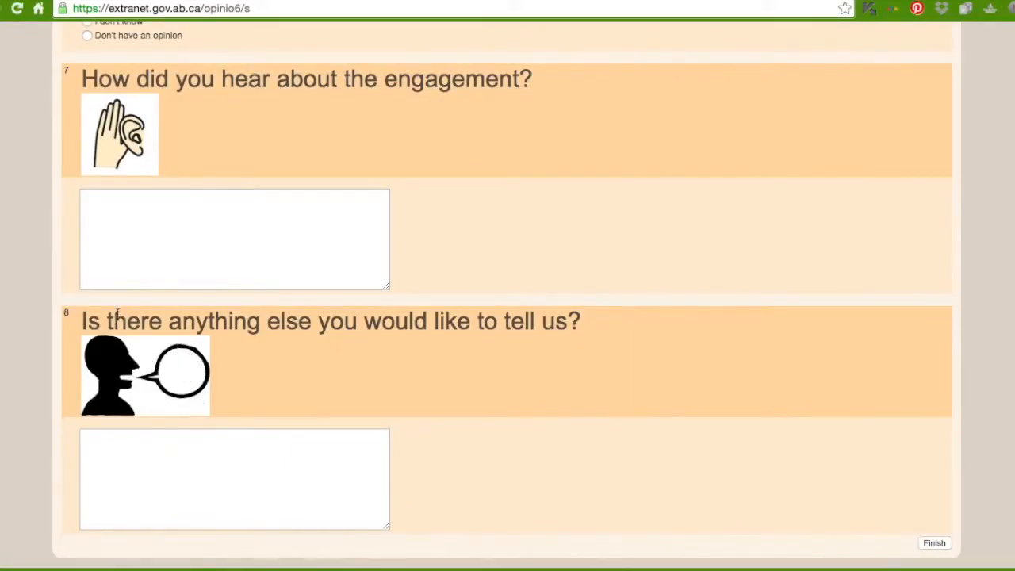
pyautogui.moveTo(224, 348)
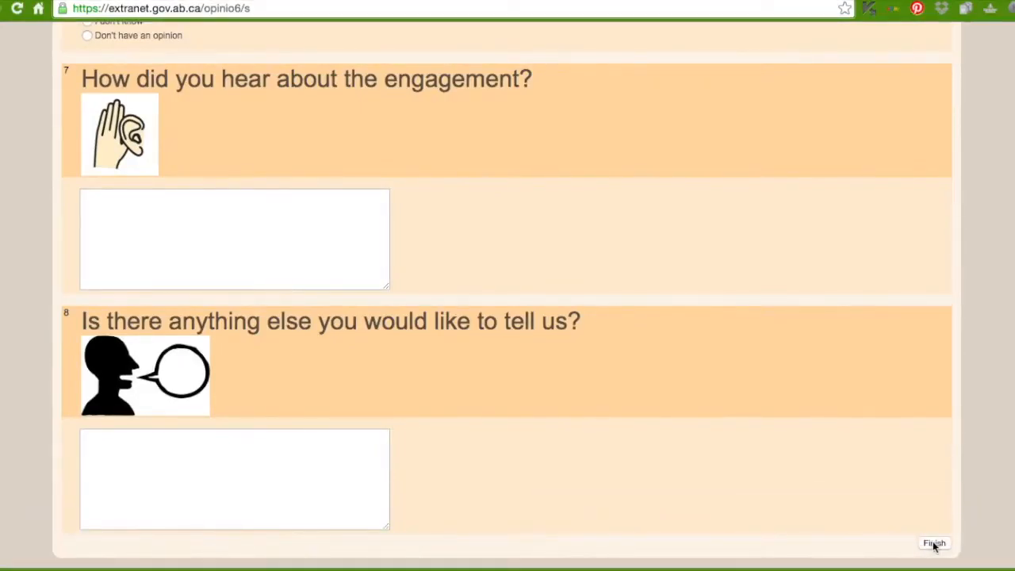
pyautogui.click(933, 543)
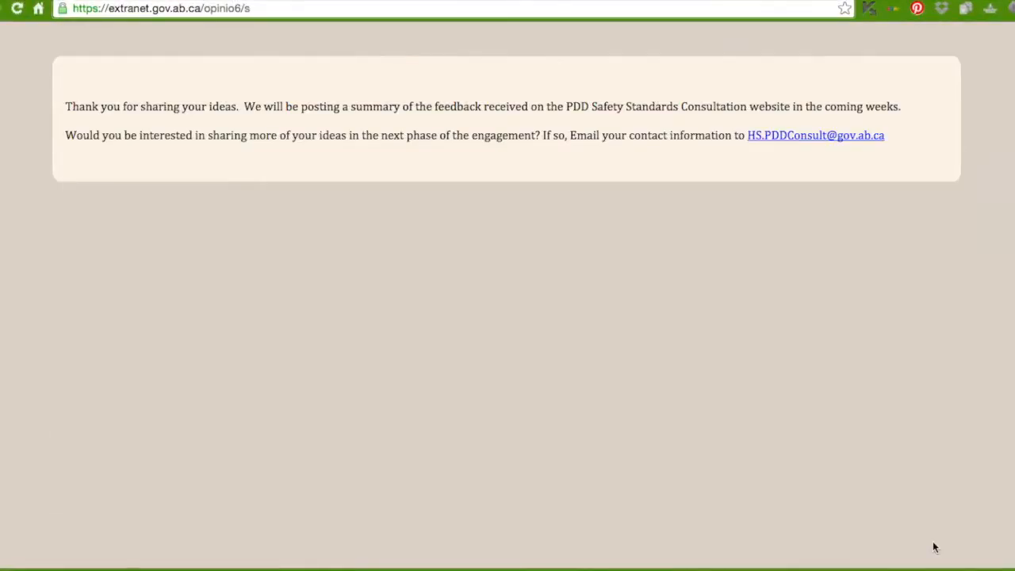